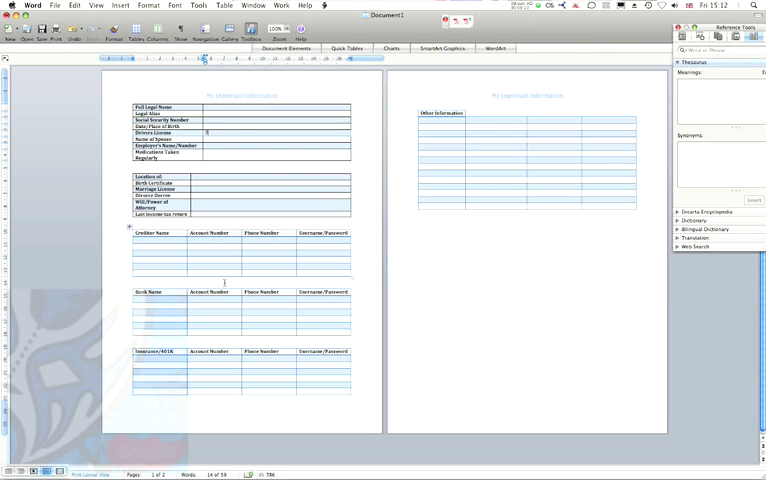
Export the Word information tables as form.pdf, replacing the existing copy in Formita.
{"action": "left_click", "coordinate": [55, 5]}
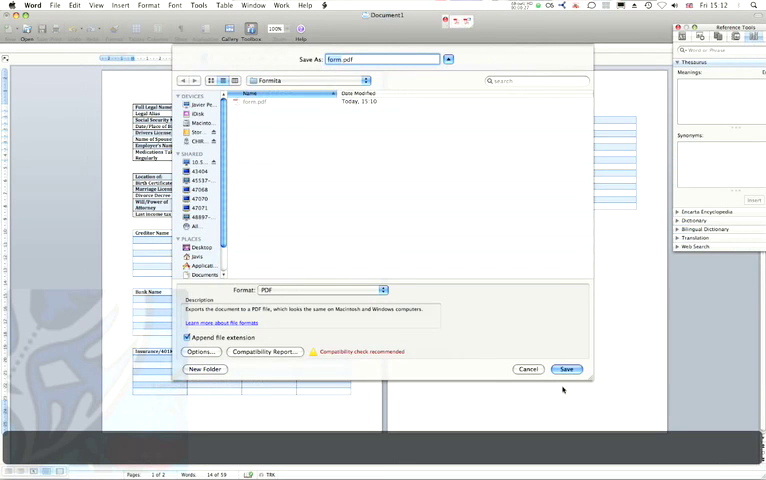
{"action": "left_click", "coordinate": [567, 368]}
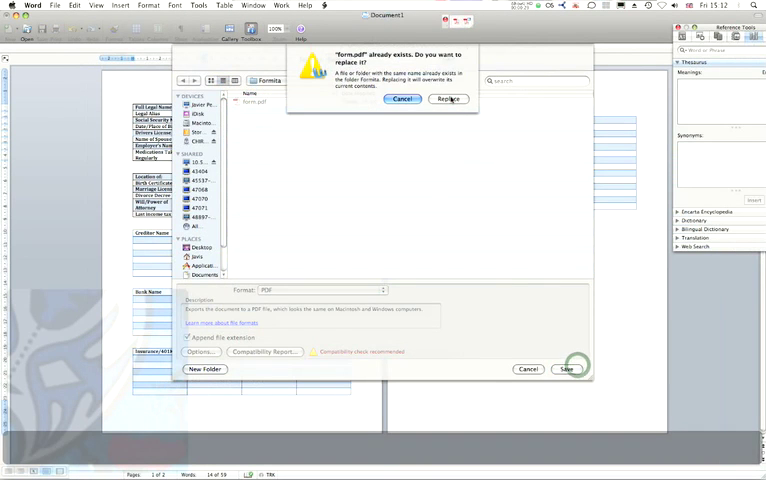
{"action": "left_click", "coordinate": [448, 99]}
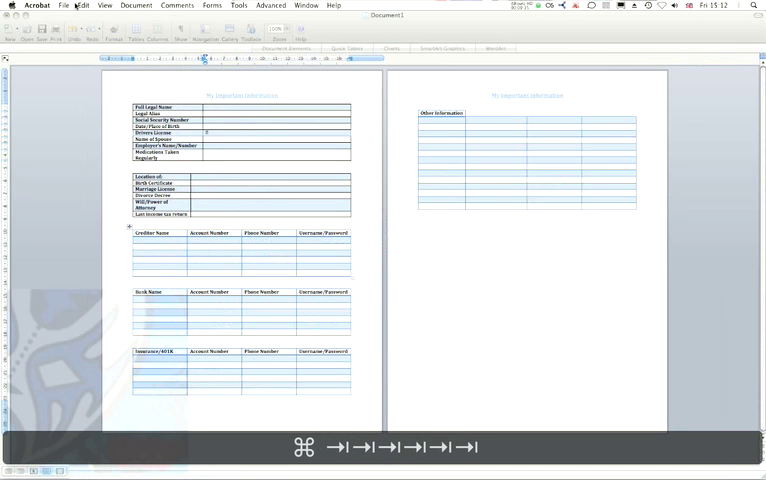
Open form.pdf in Acrobat from the File menu.
{"action": "left_click", "coordinate": [63, 6]}
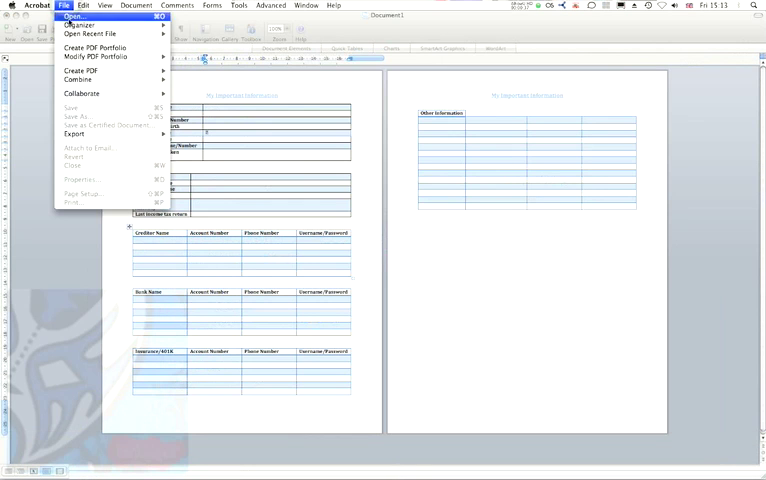
{"action": "left_click", "coordinate": [75, 17]}
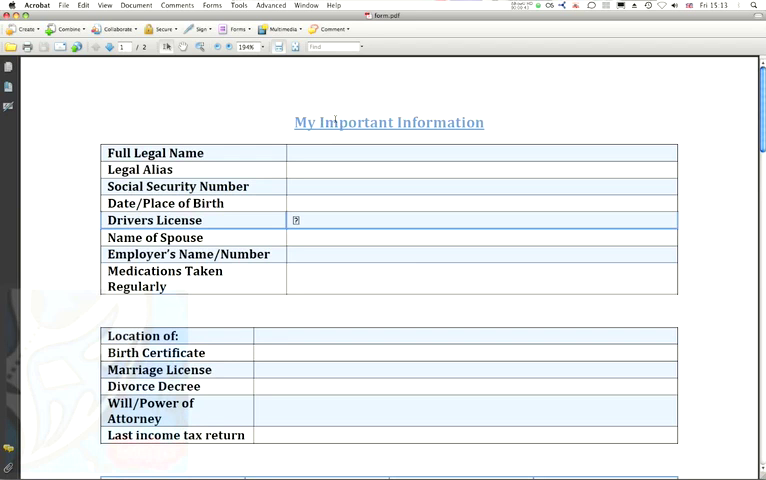
{"action": "mouse_move", "coordinate": [515, 84]}
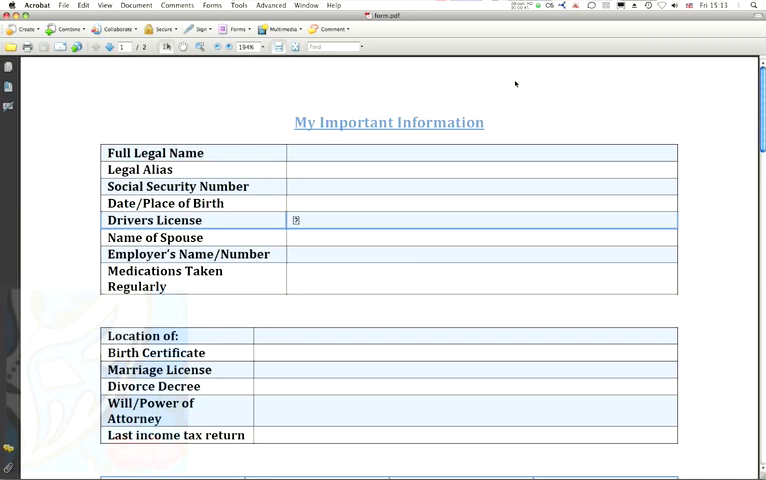
Bring up form.pdf's Document Properties at the Security tab.
{"action": "right_click", "coordinate": [543, 82]}
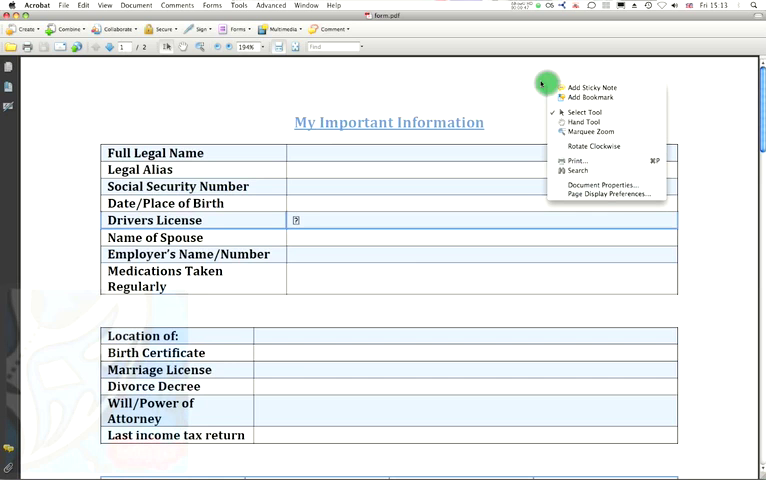
{"action": "mouse_move", "coordinate": [597, 185]}
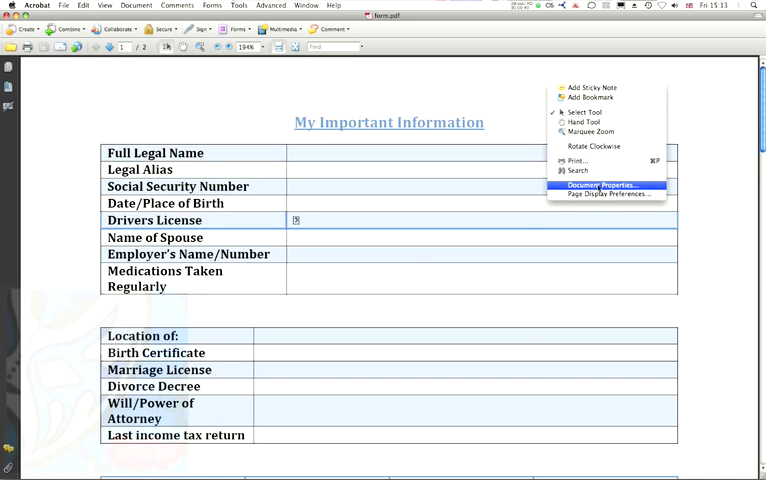
{"action": "left_click", "coordinate": [595, 185]}
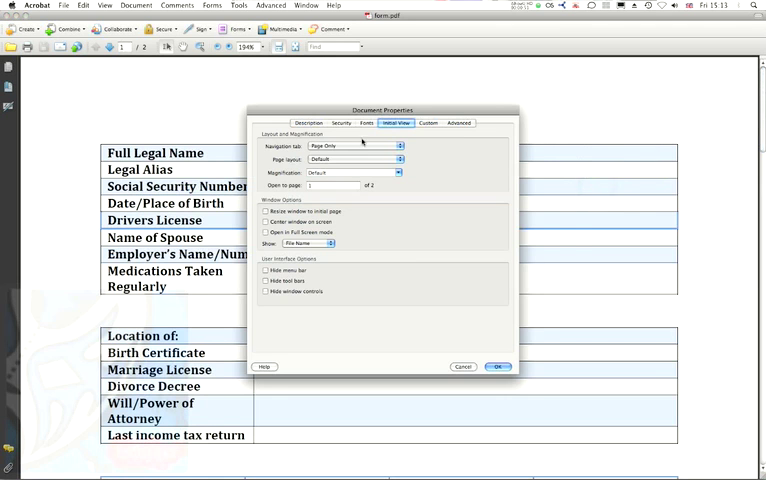
{"action": "left_click", "coordinate": [340, 122]}
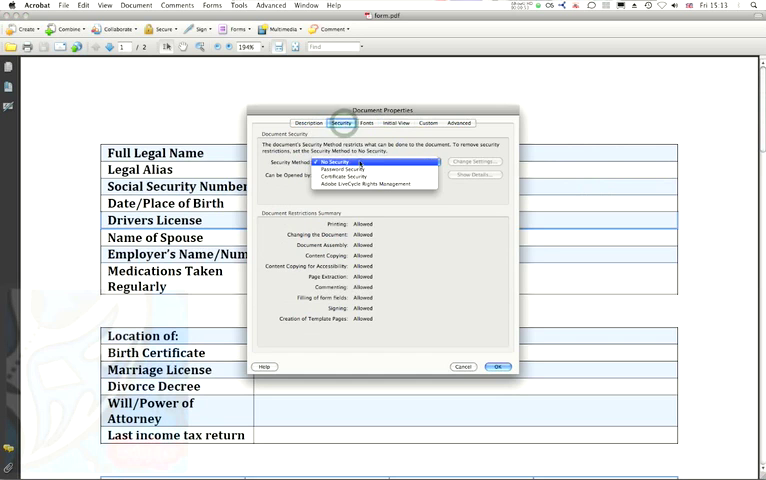
Try Password Security's open-password and restriction options, then cancel, leaving the PDF unsecured.
{"action": "left_click", "coordinate": [345, 168]}
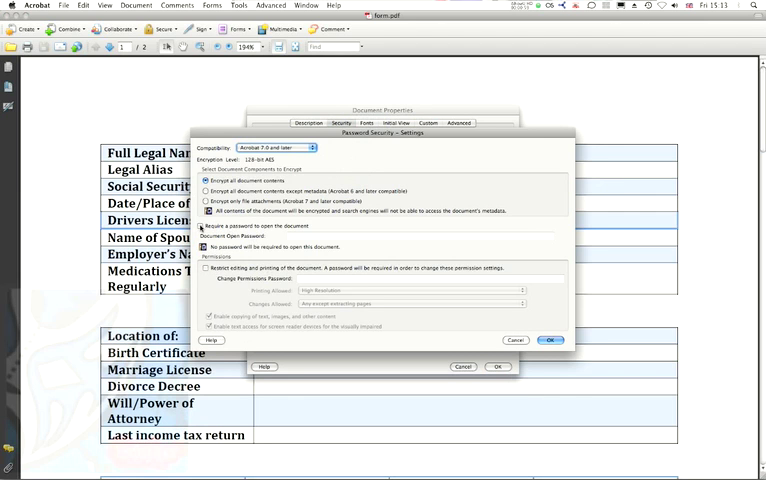
{"action": "left_click", "coordinate": [202, 225]}
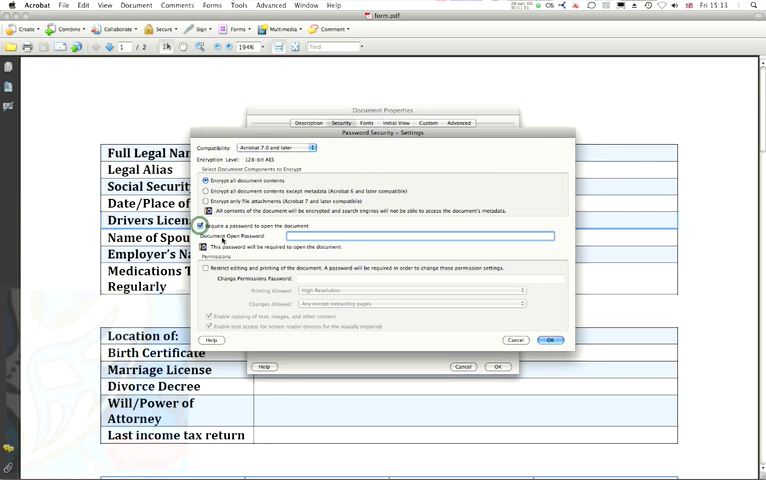
{"action": "left_click", "coordinate": [203, 268]}
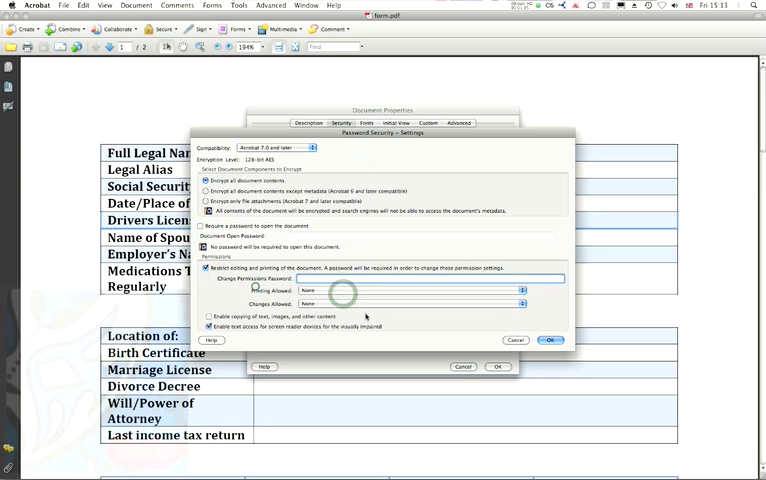
{"action": "left_click", "coordinate": [410, 303]}
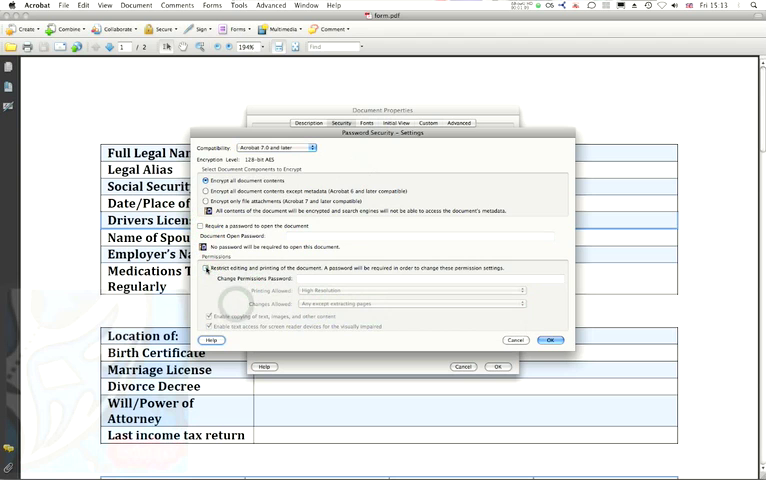
{"action": "left_click", "coordinate": [205, 267]}
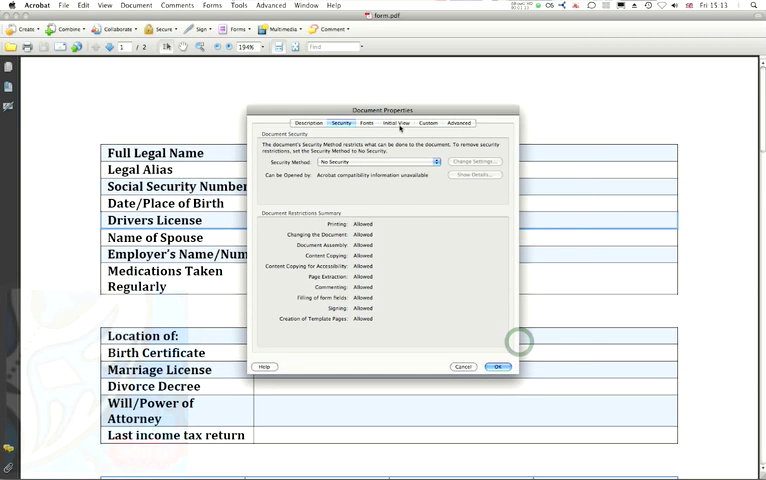
Set the initial view to resize to the initial page, center the window, and open full screen.
{"action": "left_click", "coordinate": [397, 122]}
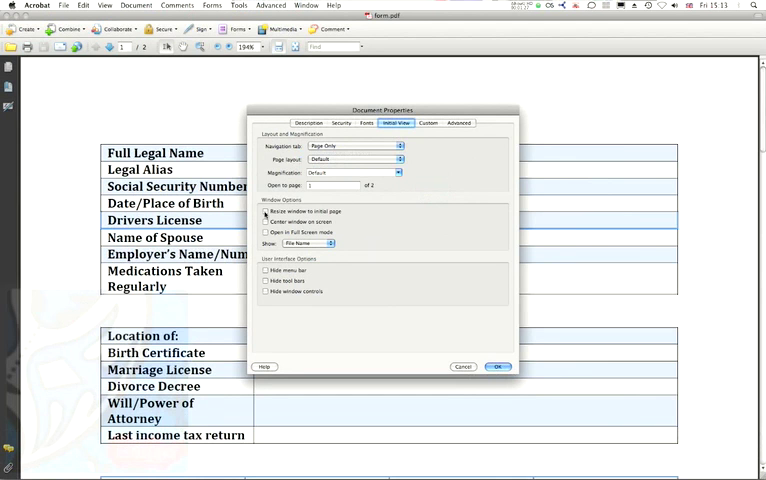
{"action": "left_click", "coordinate": [266, 211]}
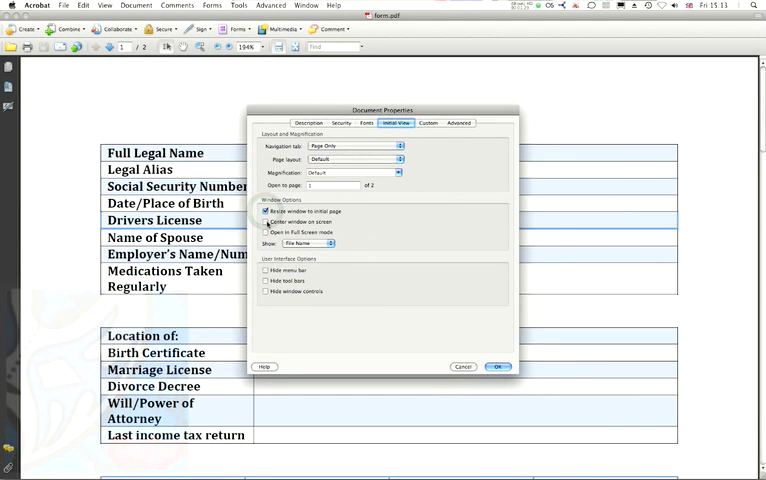
{"action": "left_click", "coordinate": [266, 232]}
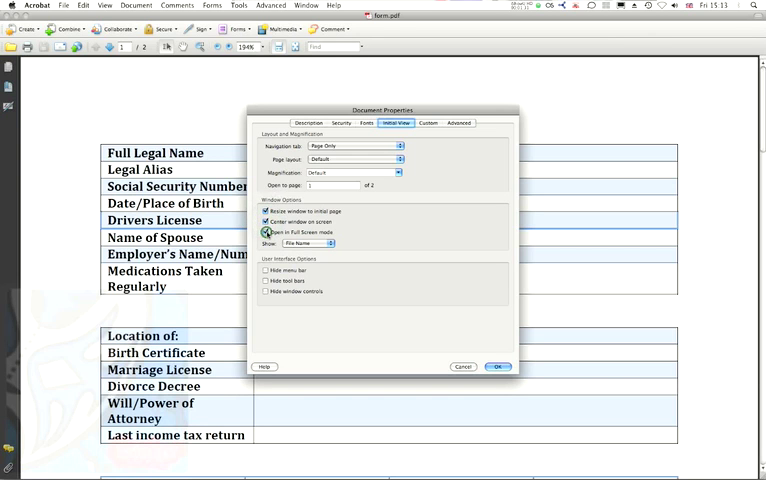
{"action": "left_click", "coordinate": [266, 232]}
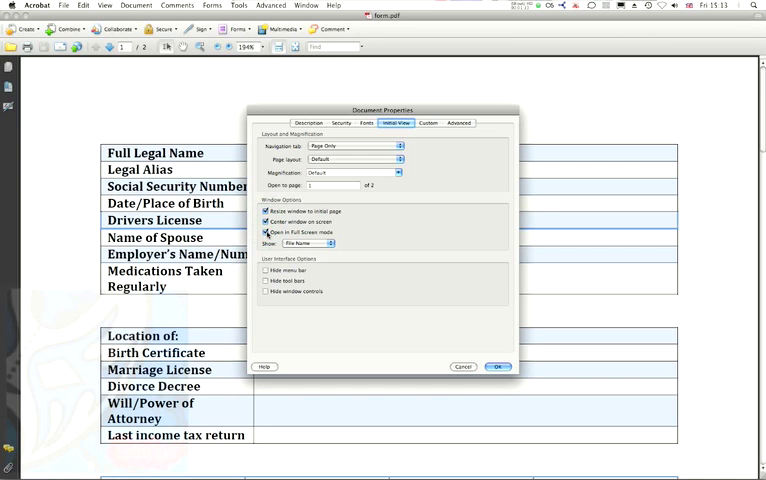
{"action": "left_click", "coordinate": [265, 232]}
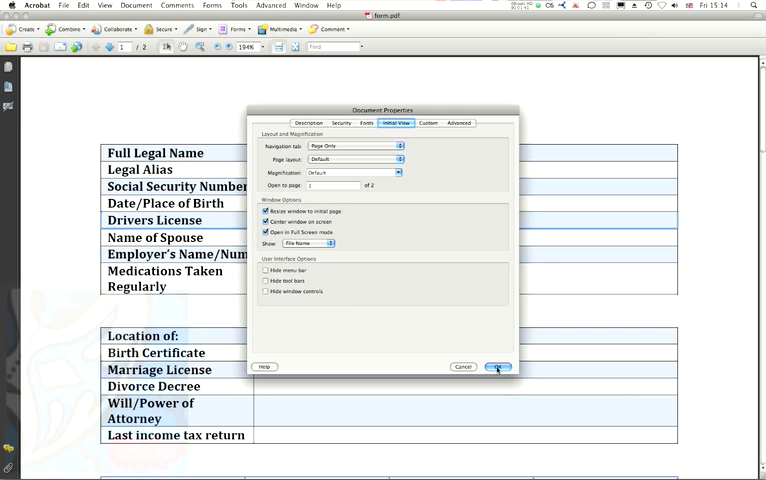
{"action": "left_click", "coordinate": [498, 366]}
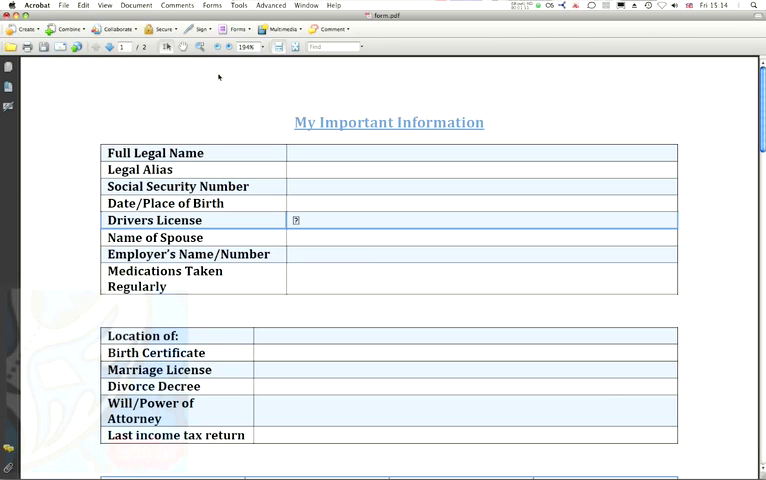
{"action": "mouse_move", "coordinate": [446, 105]}
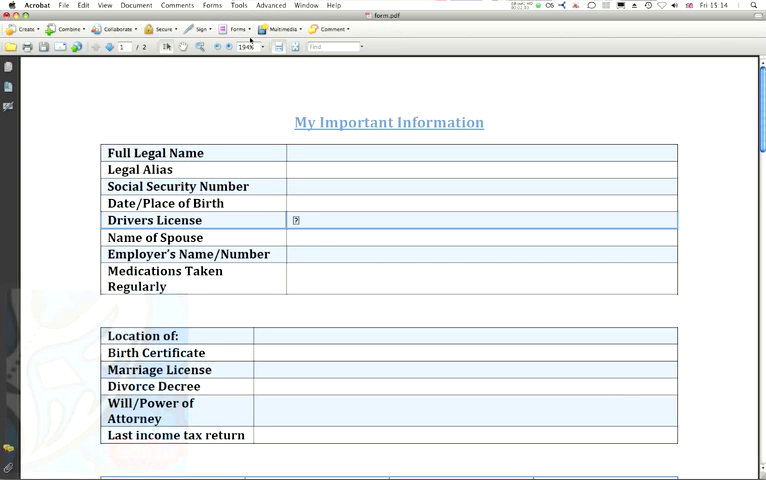
Enter Forms > Add or Edit Fields, declining automatic form field detection.
{"action": "left_click", "coordinate": [238, 28]}
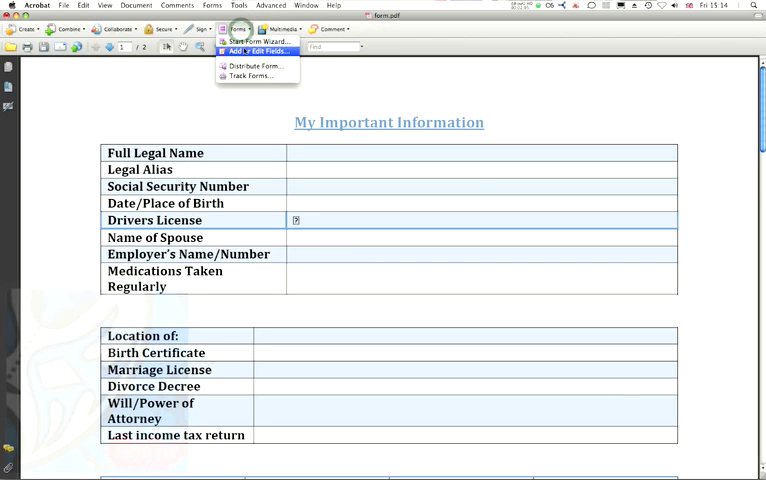
{"action": "left_click", "coordinate": [255, 51]}
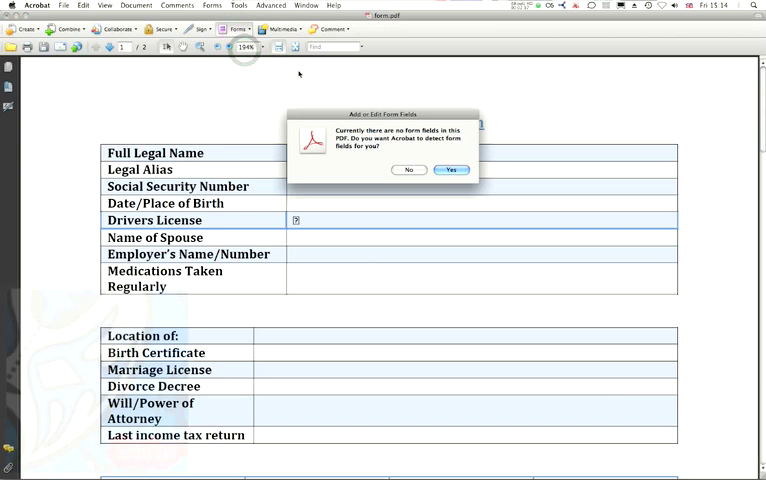
{"action": "left_click", "coordinate": [450, 169]}
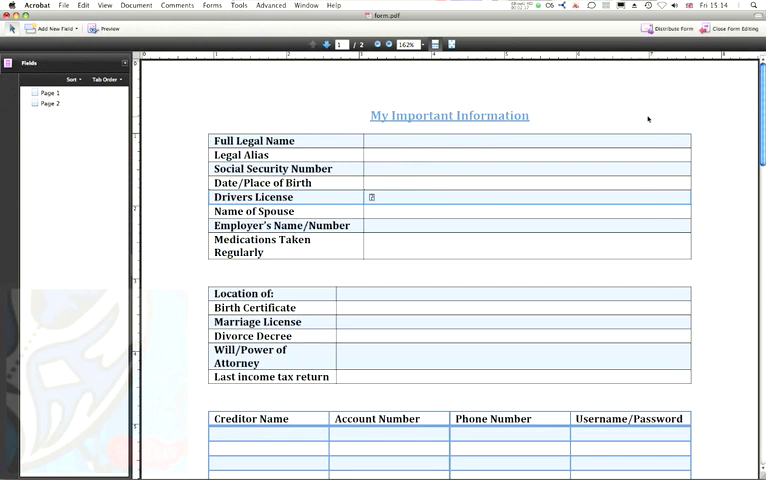
Place a text field in the Full Legal Name row and name it LegalName.
{"action": "right_click", "coordinate": [648, 118]}
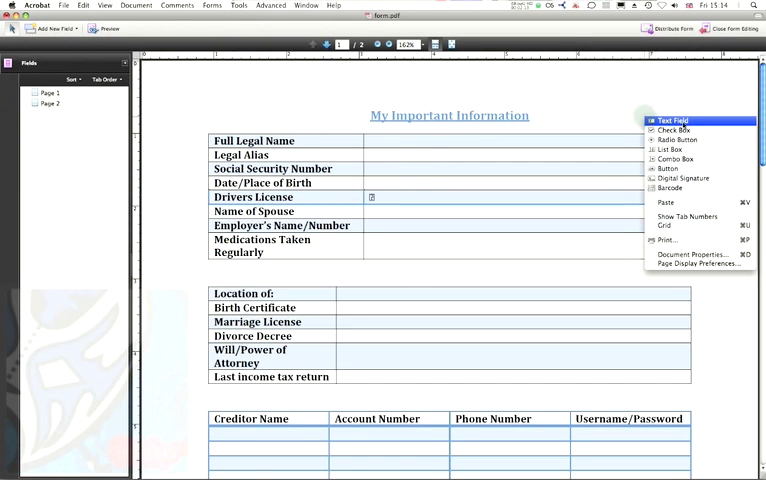
{"action": "mouse_move", "coordinate": [678, 139]}
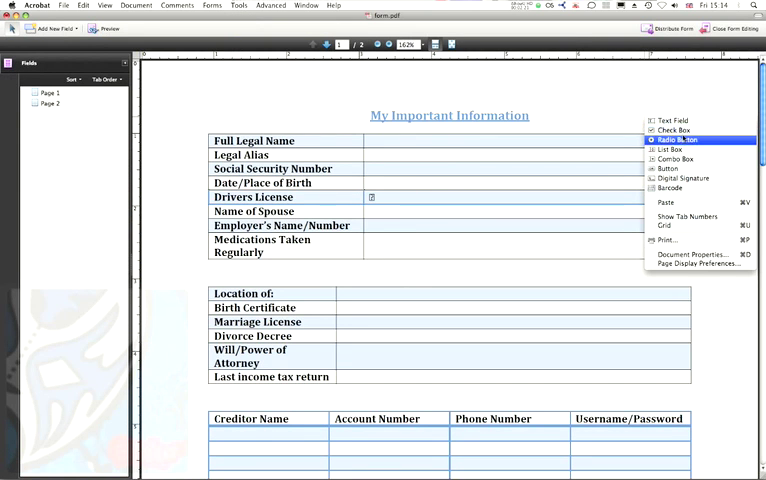
{"action": "mouse_move", "coordinate": [667, 148]}
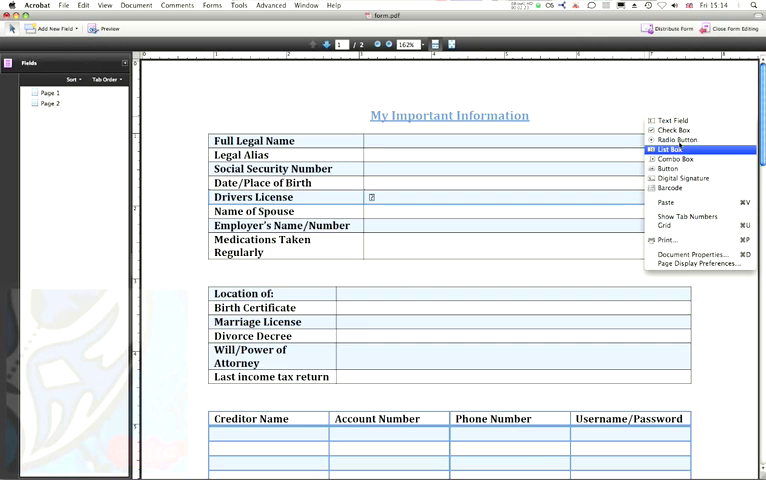
{"action": "mouse_move", "coordinate": [671, 120]}
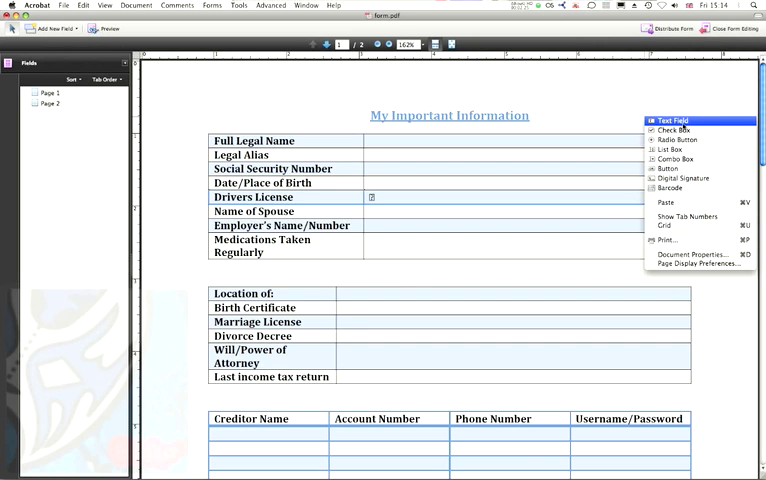
{"action": "left_click", "coordinate": [665, 120]}
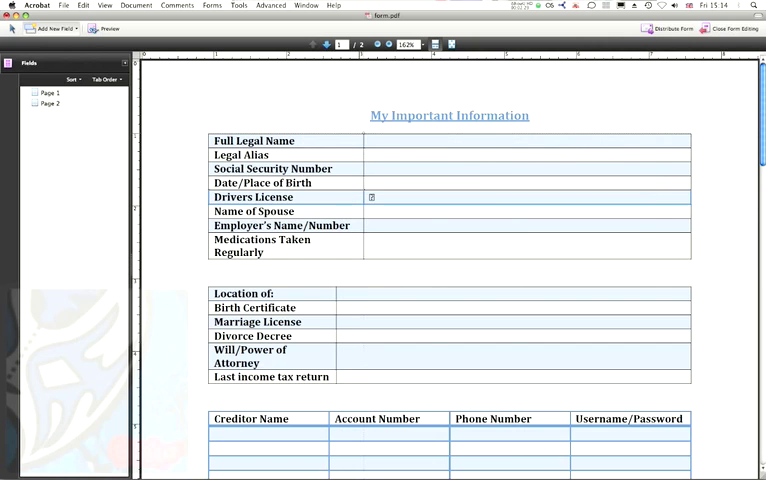
{"action": "left_click", "coordinate": [438, 141]}
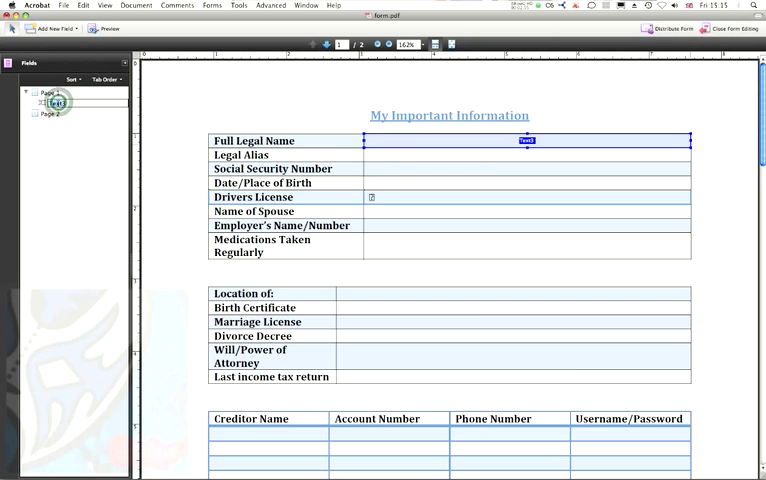
{"action": "type", "text": "LegalName"}
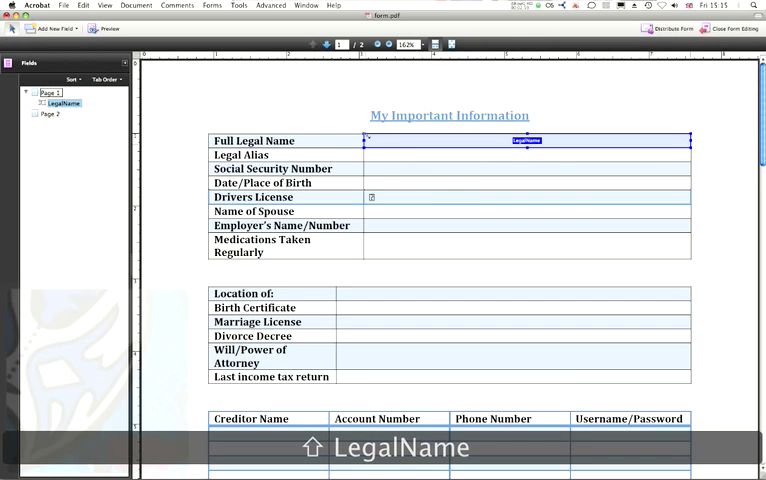
Place a text field in the Legal Alias row and name it Alias.
{"action": "right_click", "coordinate": [290, 82]}
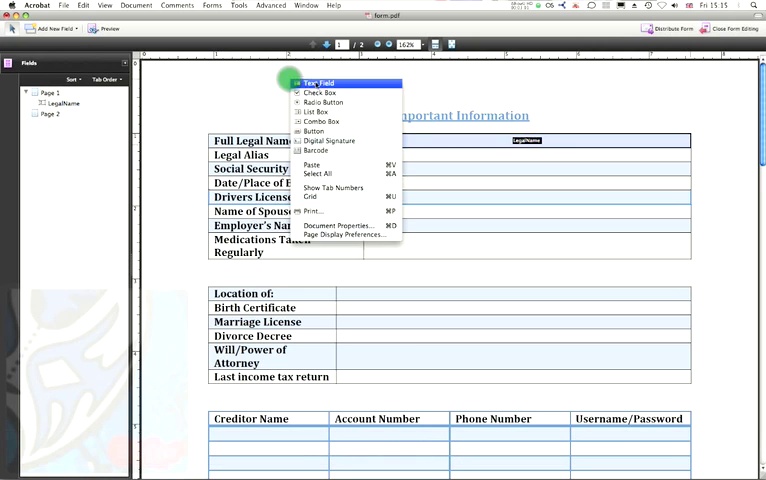
{"action": "left_click", "coordinate": [320, 92]}
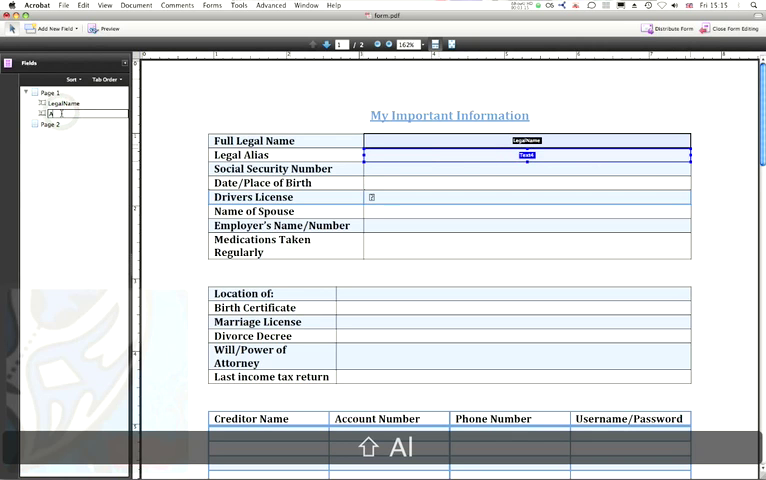
{"action": "type", "text": "Alias"}
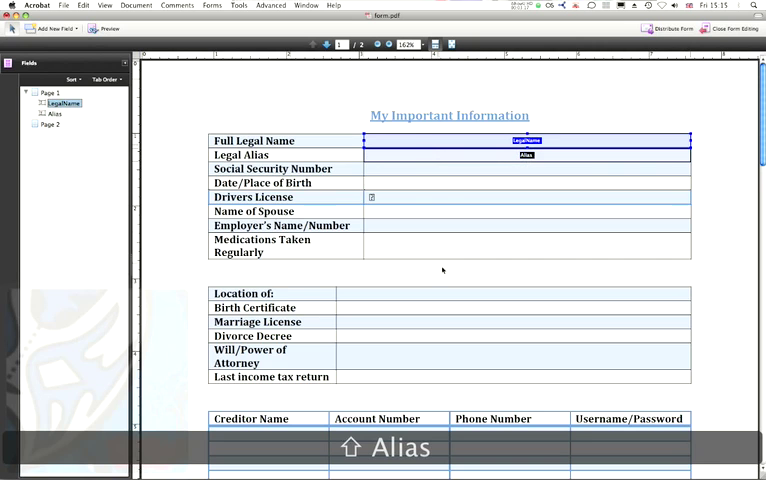
{"action": "mouse_move", "coordinate": [429, 193]}
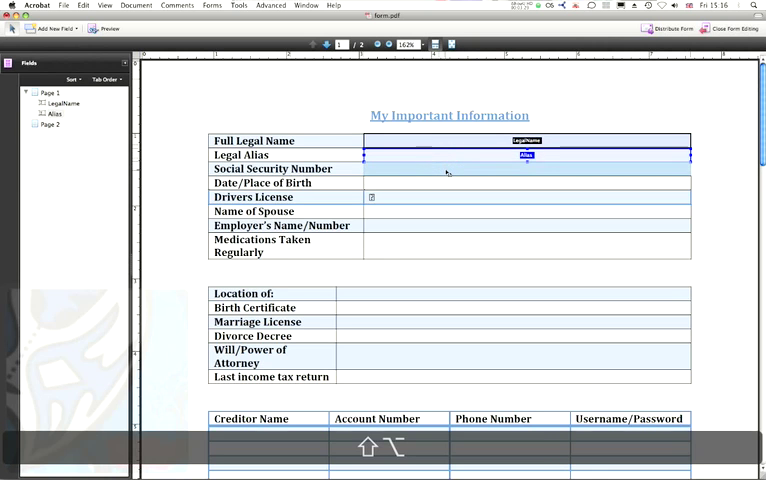
Copy Alias down the rows, renaming copies socialnumber, placeofbirth, namespouse and medication.
{"action": "left_click_drag", "start_coordinate": [527, 155], "coordinate": [527, 169]}
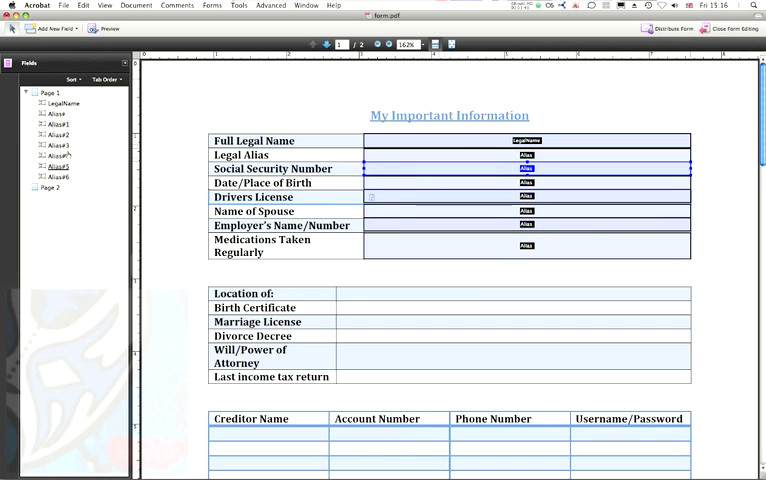
{"action": "double_click", "coordinate": [60, 124]}
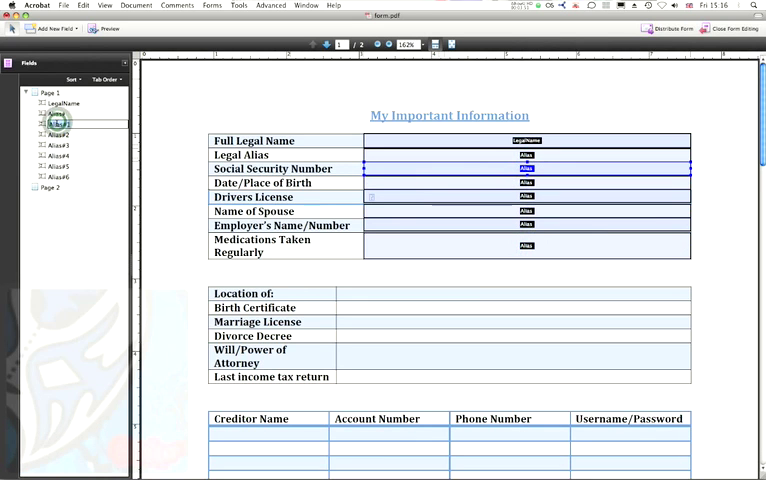
{"action": "type", "text": "socialnumber"}
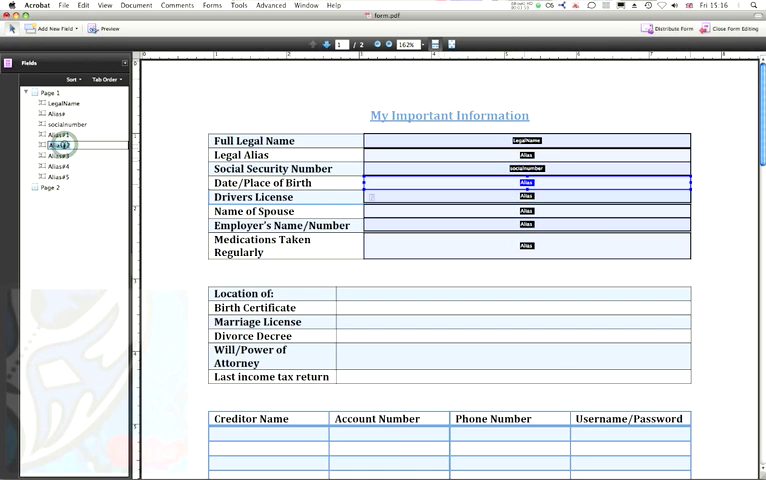
{"action": "type", "text": "placeof"}
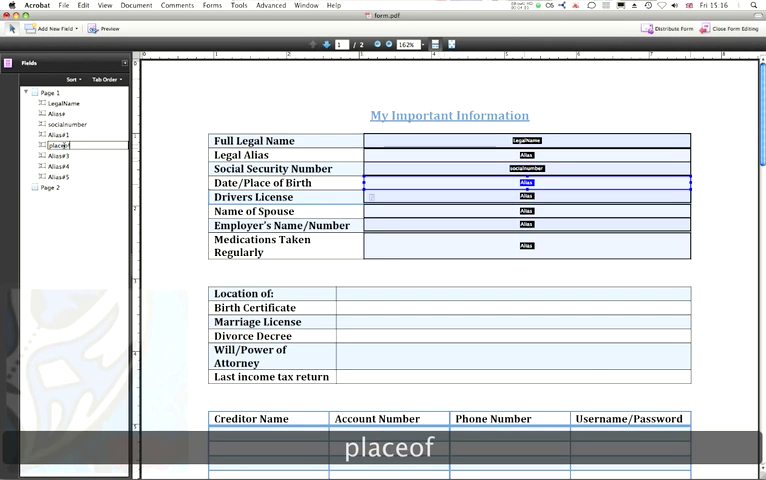
{"action": "type", "text": "birth"}
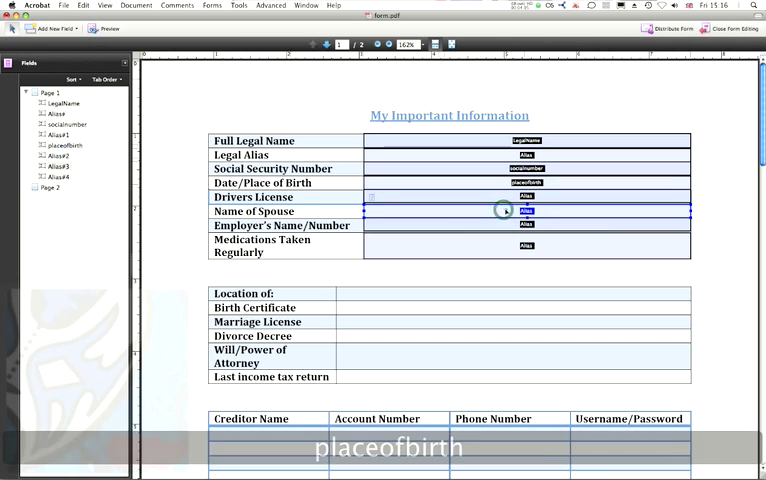
{"action": "left_click", "coordinate": [57, 166]}
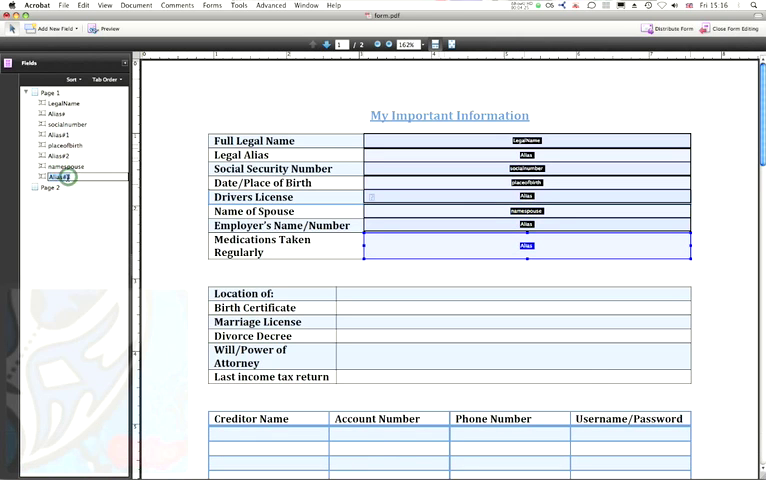
{"action": "type", "text": "medication"}
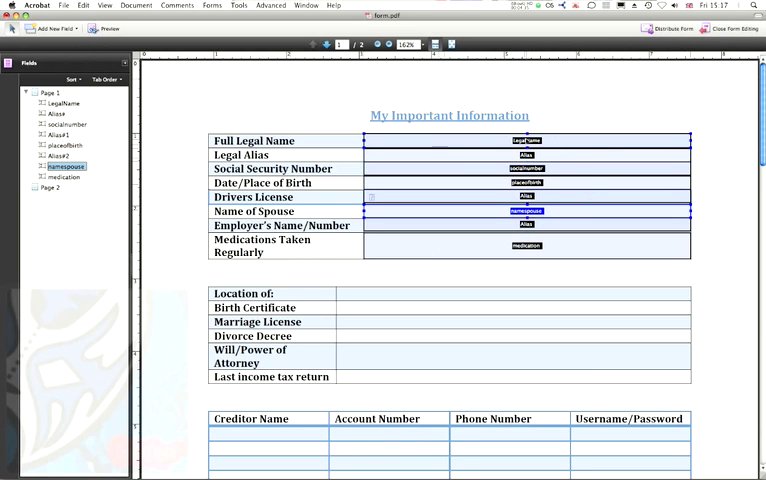
Mark the LegalName field as Required in its properties.
{"action": "right_click", "coordinate": [527, 140]}
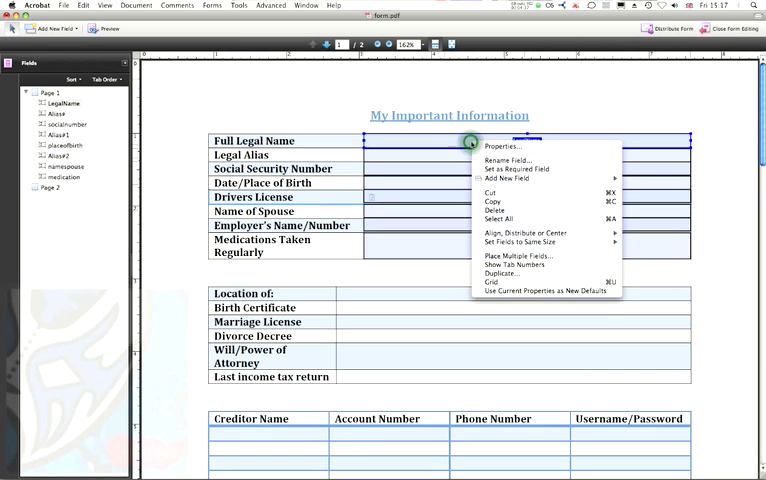
{"action": "left_click", "coordinate": [505, 146]}
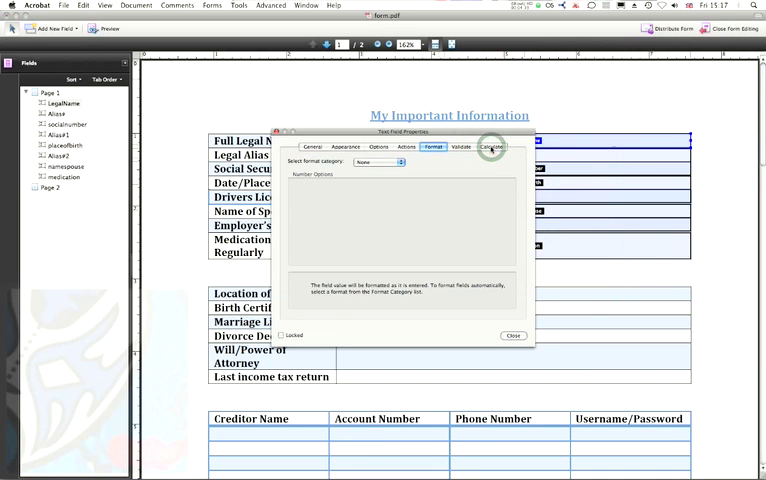
{"action": "left_click", "coordinate": [301, 147]}
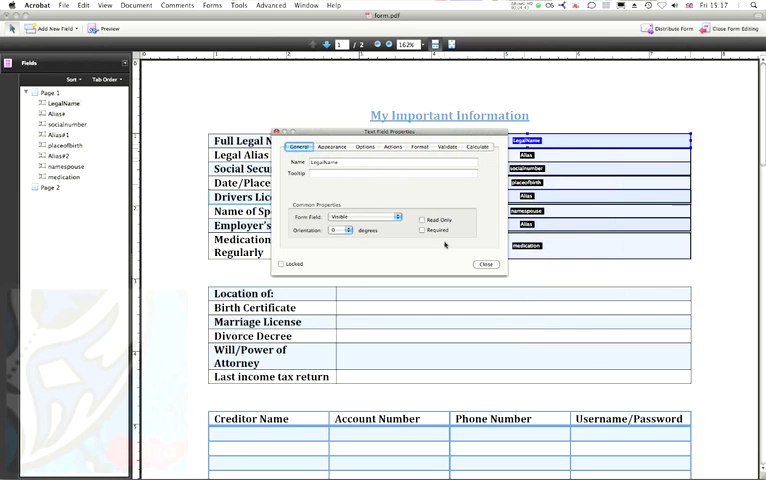
{"action": "left_click", "coordinate": [421, 230]}
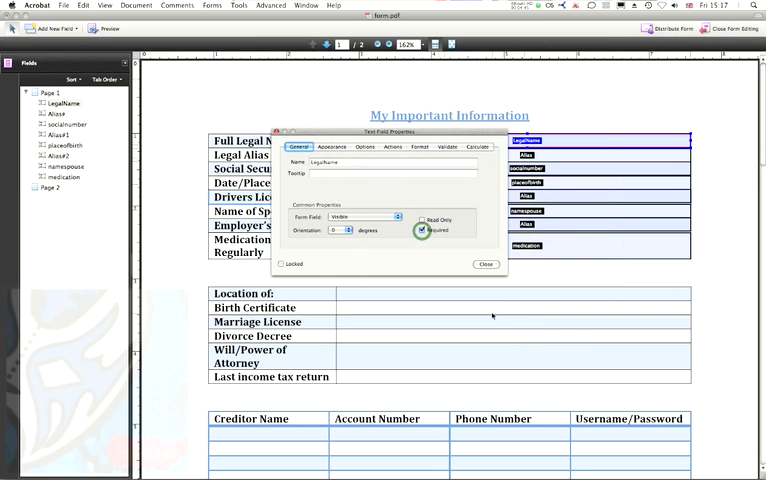
{"action": "left_click", "coordinate": [422, 230]}
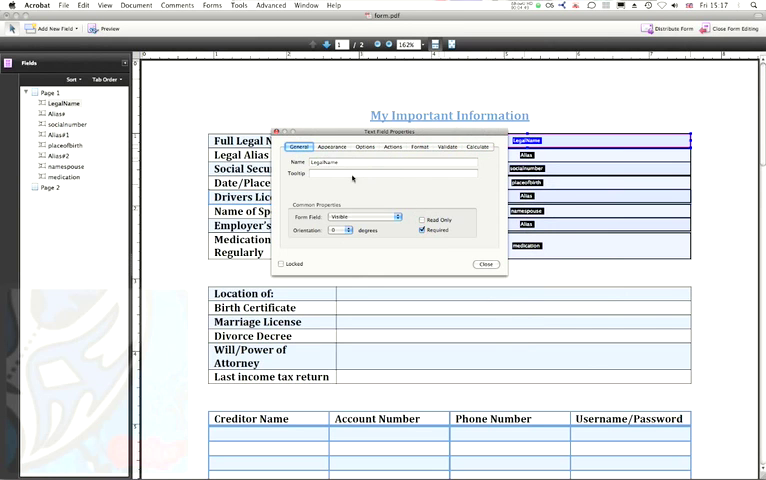
Set LegalName's text font to Helvetica Bold and close the properties.
{"action": "left_click", "coordinate": [331, 147]}
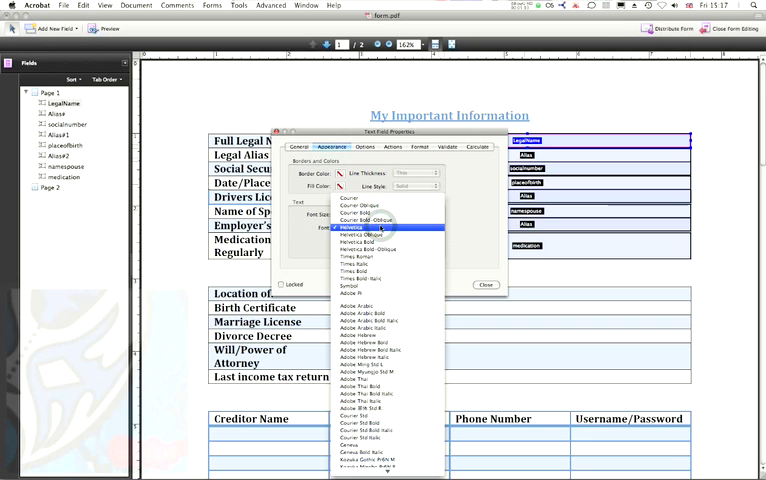
{"action": "left_click", "coordinate": [369, 228]}
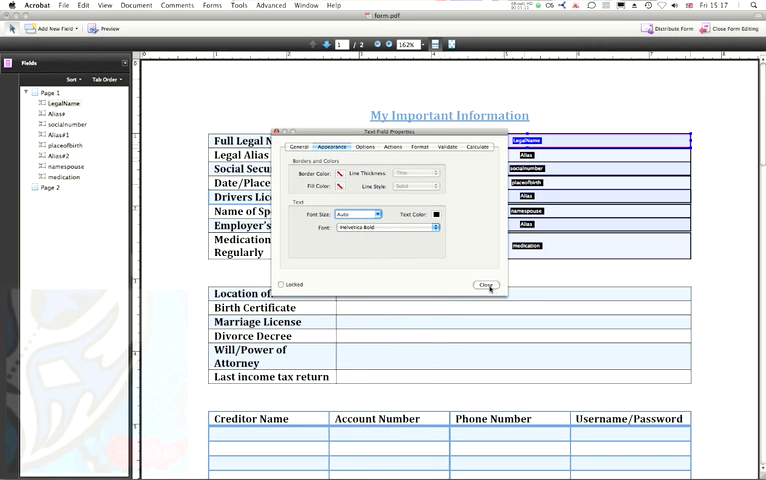
{"action": "left_click", "coordinate": [487, 285]}
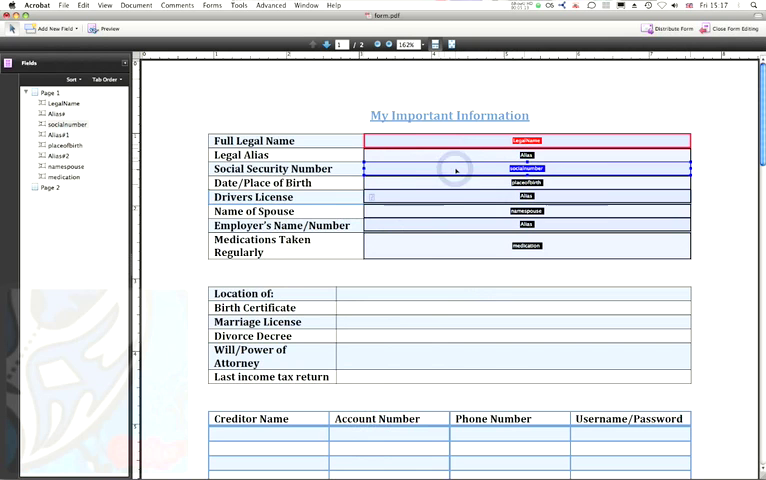
Mark the socialnumber field as Required in its properties.
{"action": "right_click", "coordinate": [453, 169]}
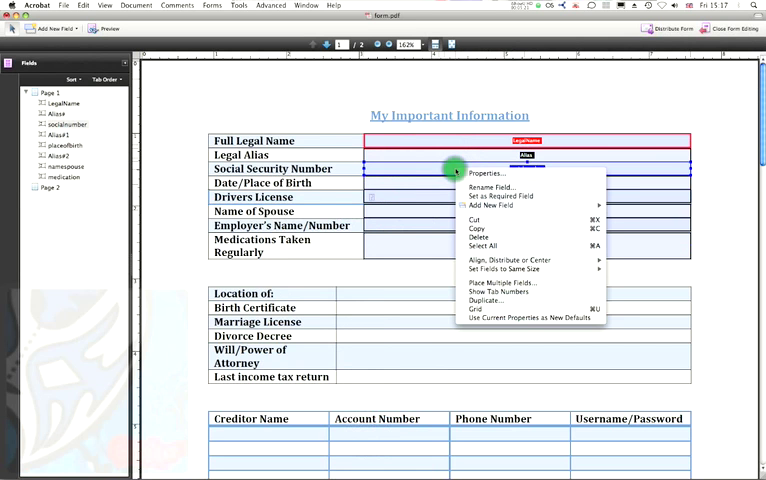
{"action": "left_click", "coordinate": [486, 173]}
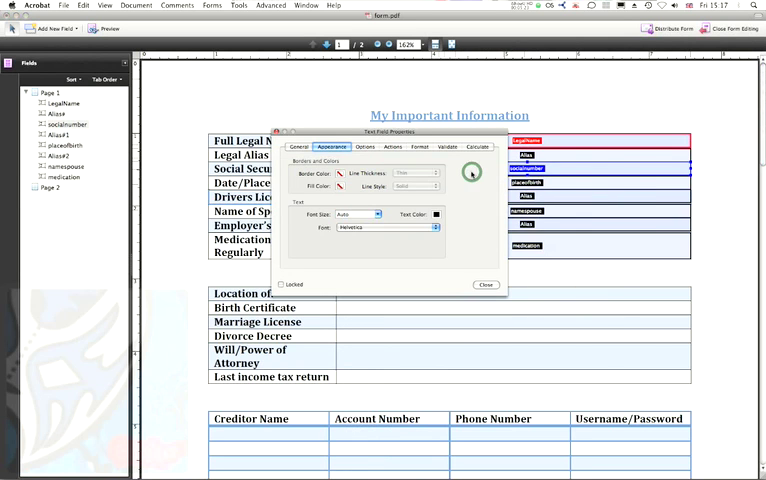
{"action": "left_click", "coordinate": [298, 147]}
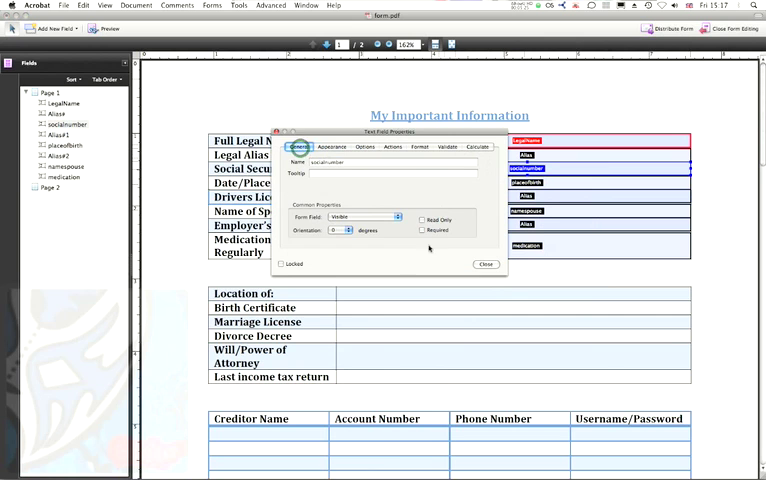
{"action": "left_click", "coordinate": [422, 230]}
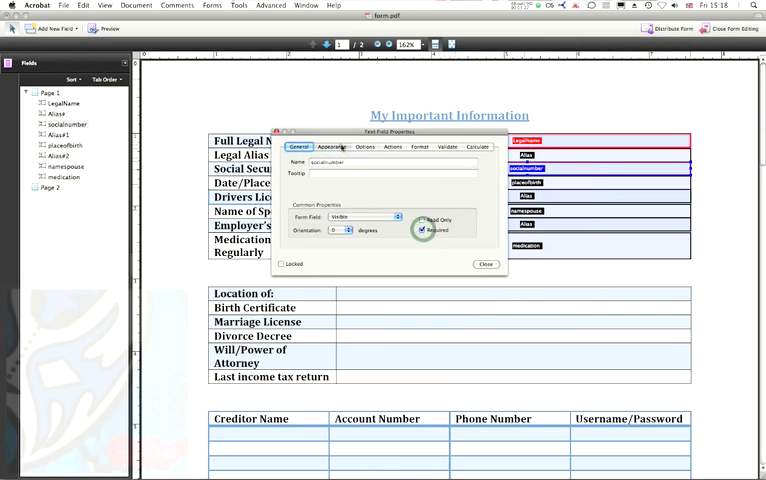
Move through the socialnumber properties to the Format settings.
{"action": "left_click", "coordinate": [331, 147]}
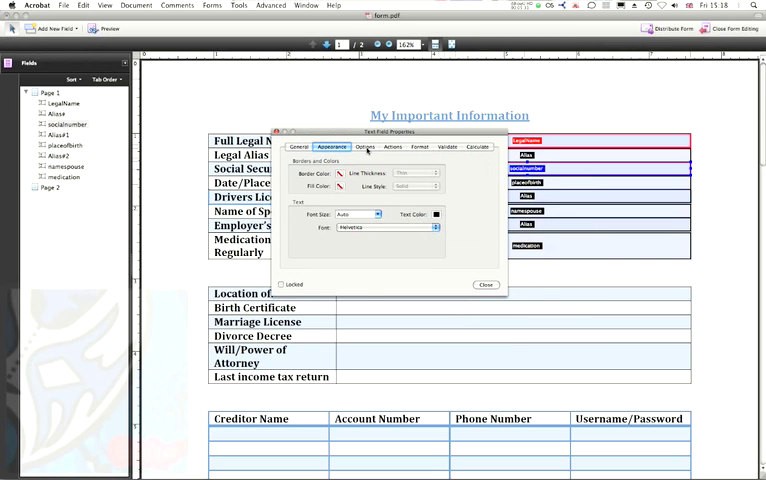
{"action": "left_click", "coordinate": [363, 147]}
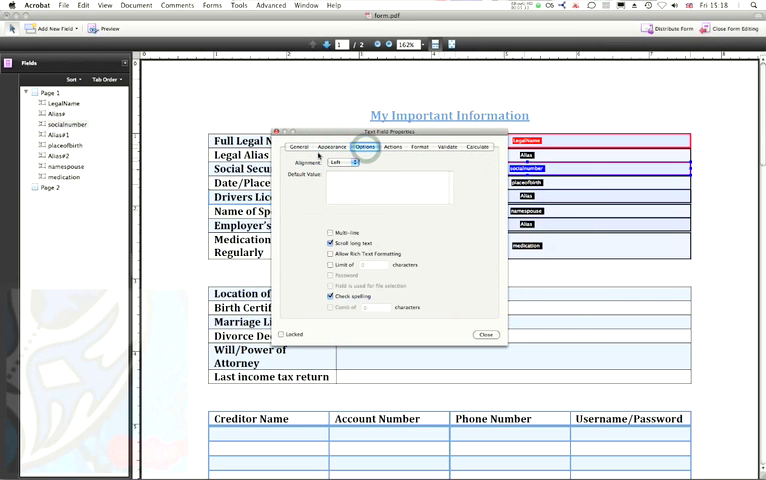
{"action": "left_click", "coordinate": [431, 147]}
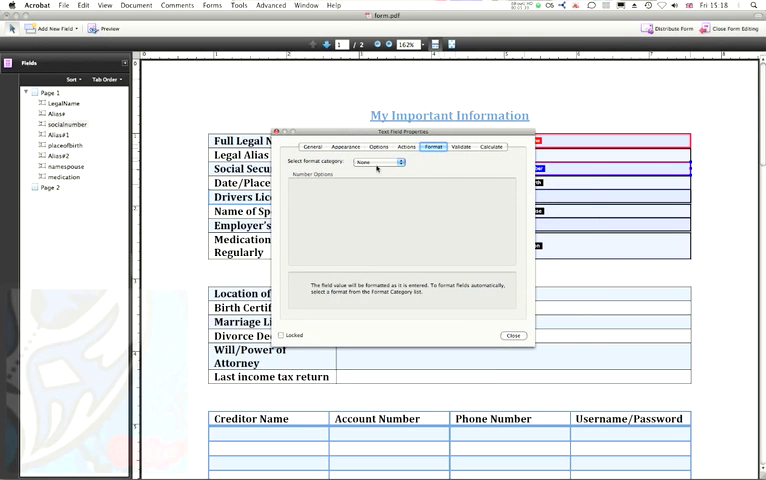
Format socialnumber as Number with 0 decimals and 1234.56 separator style, then close properties.
{"action": "left_click", "coordinate": [375, 162]}
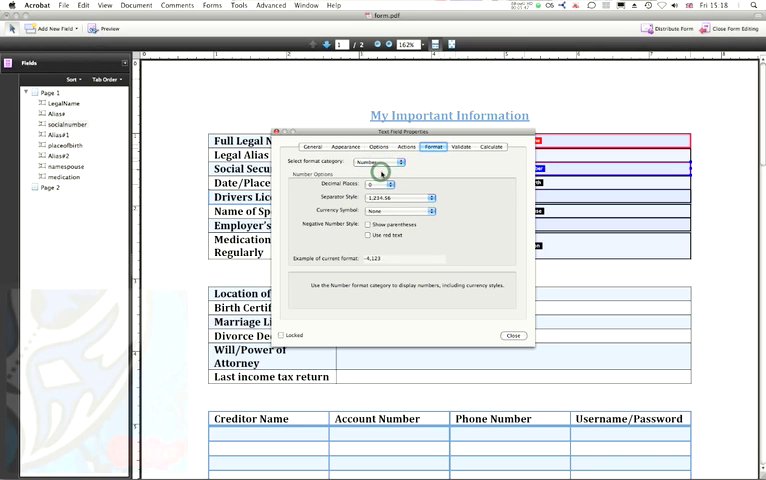
{"action": "left_click", "coordinate": [398, 197]}
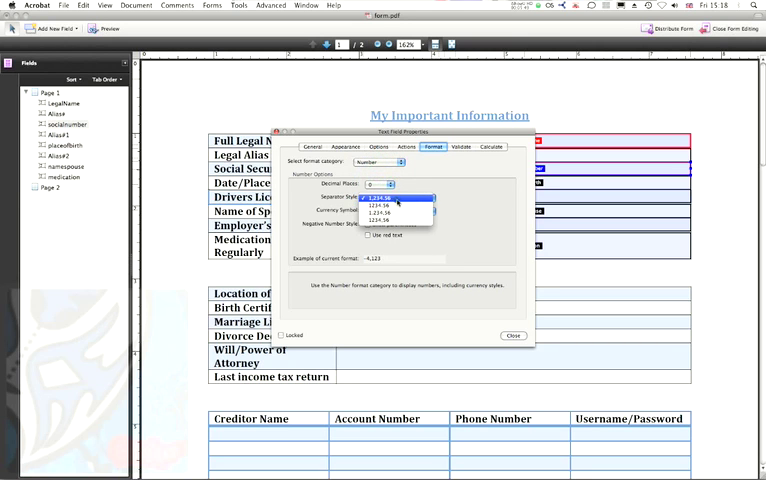
{"action": "left_click", "coordinate": [389, 210]}
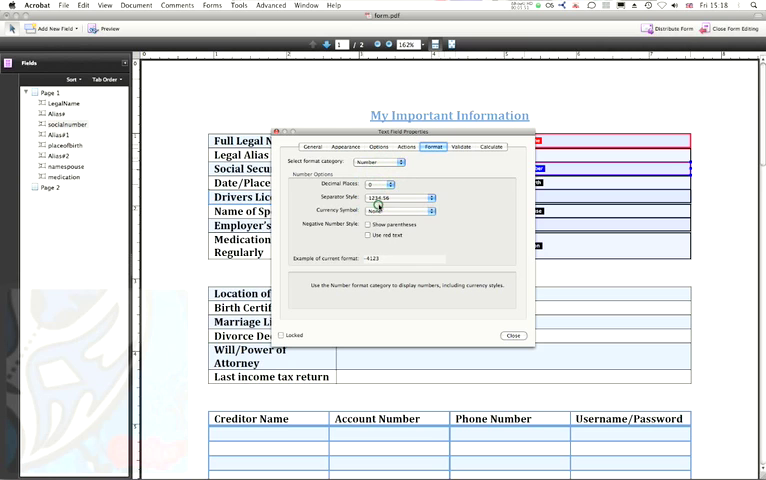
{"action": "left_click", "coordinate": [398, 211]}
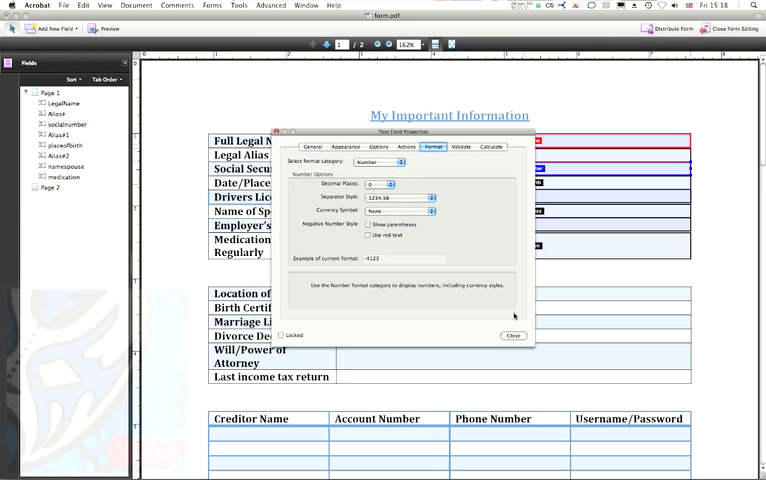
{"action": "left_click", "coordinate": [512, 335]}
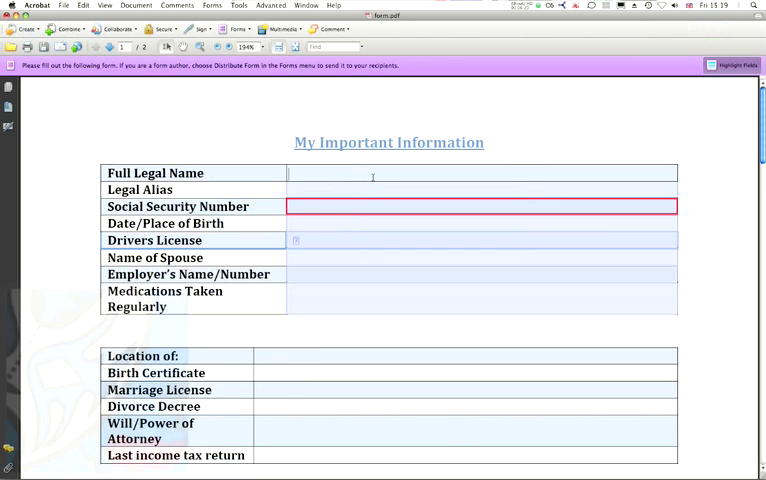
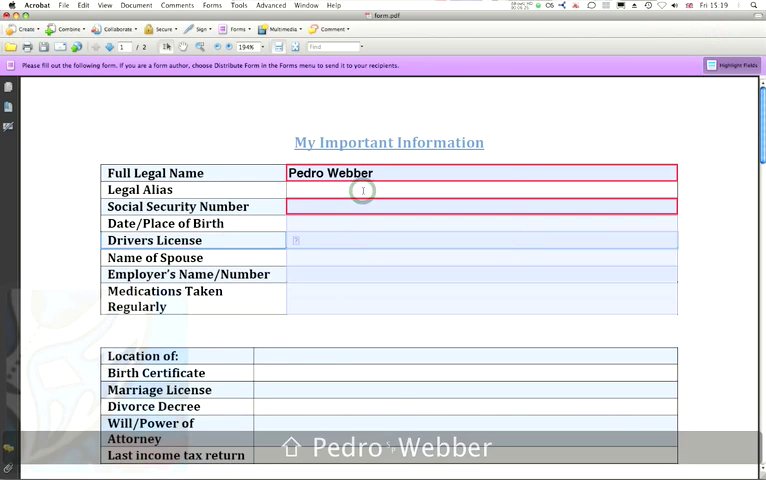
{"action": "type", "text": "C"}
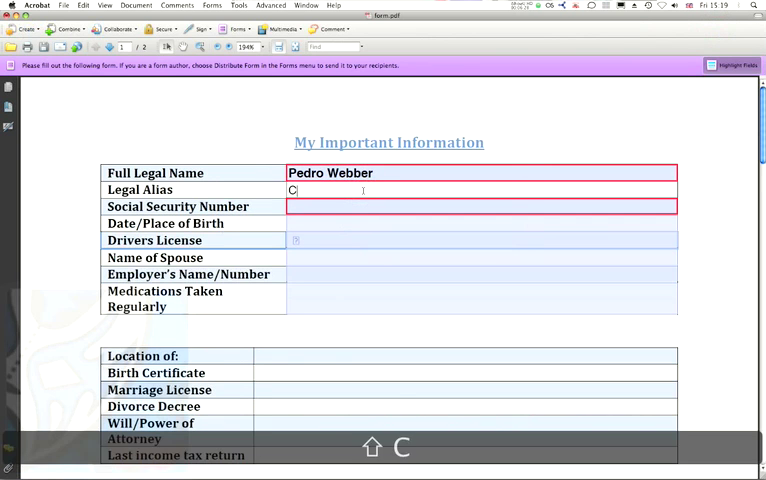
{"action": "type", "text": "hatanuga"}
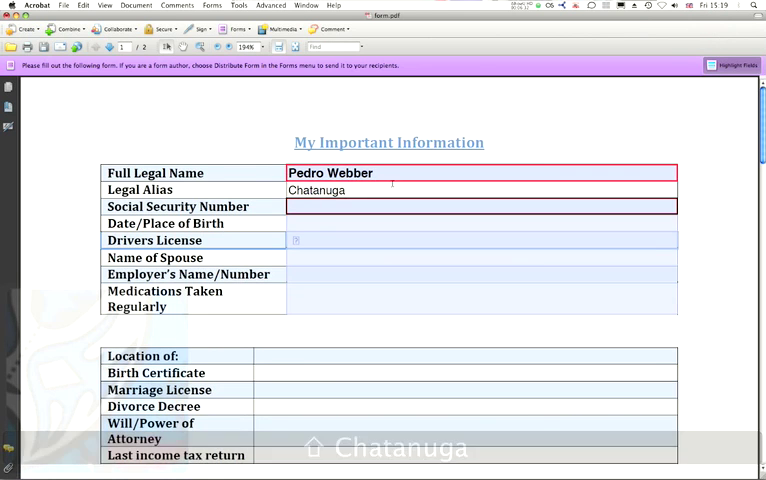
{"action": "left_click", "coordinate": [480, 206]}
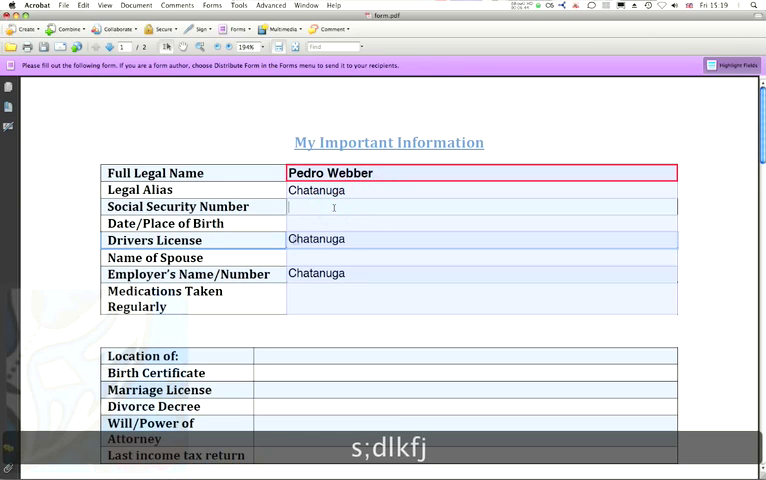
Type letters and digits into Social Security, which keeps only the digits.
{"action": "type", "text": "jas;ldkfjoeiureolljk"}
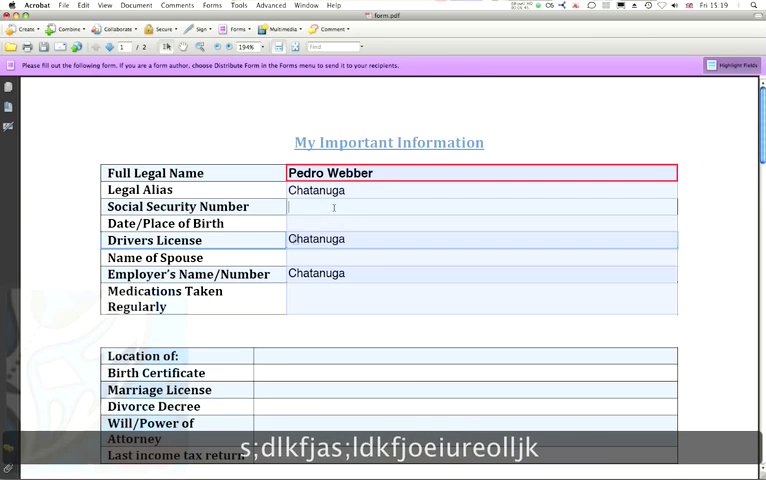
{"action": "type", "text": "njhduyjd"}
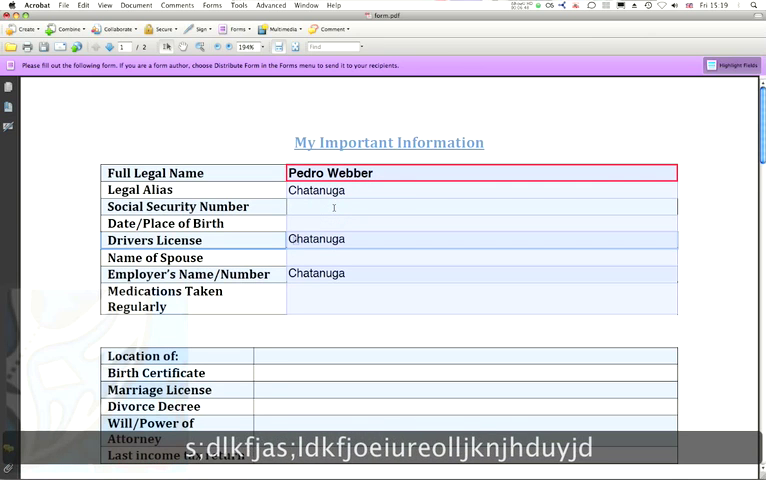
{"action": "type", "text": "0948703948573049"}
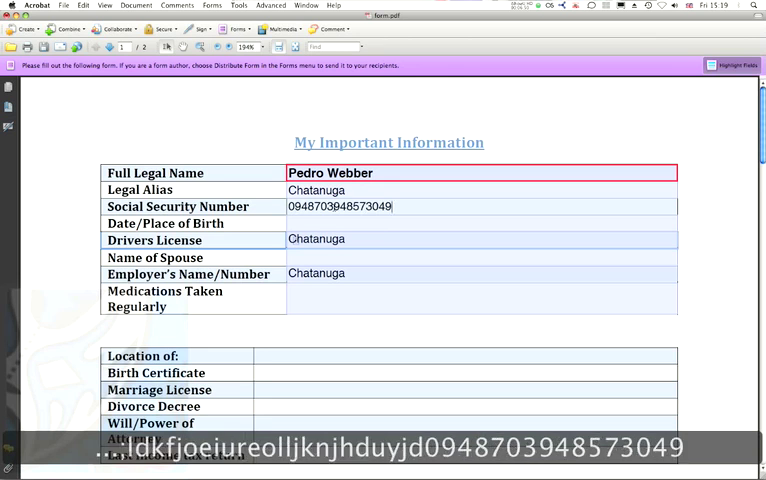
{"action": "type", "text": "587304"}
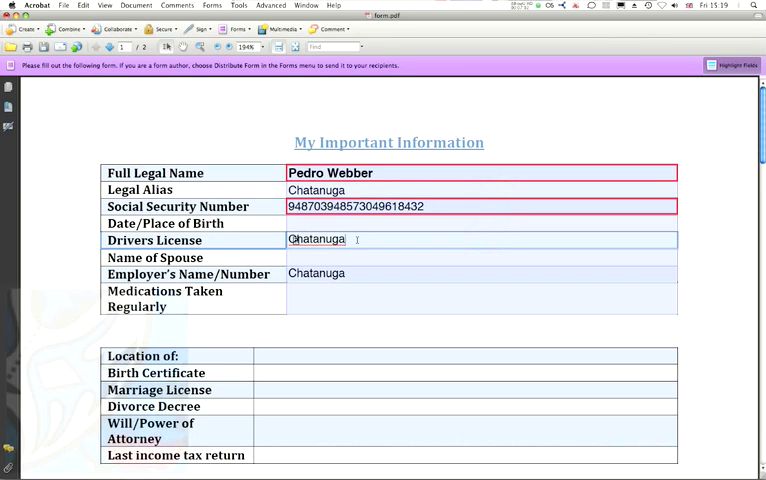
Add a hyphen to the alias entries and type a note into Employer's Name/Number.
{"action": "type", "text": "-"}
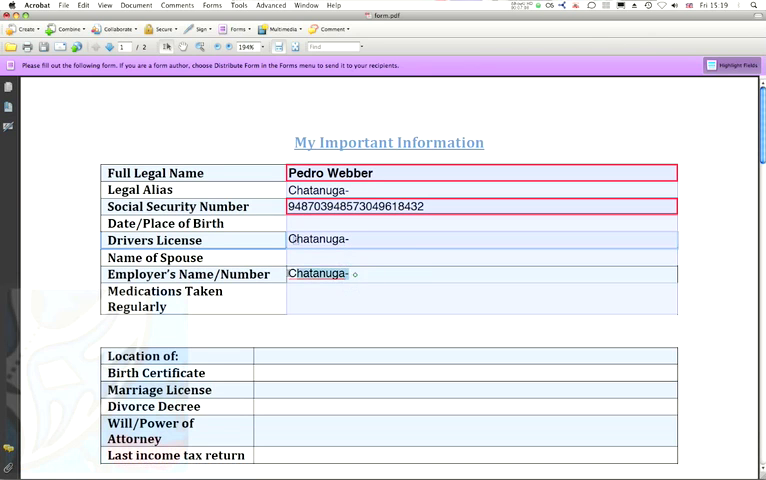
{"action": "type", "text": "Change the information at any t"}
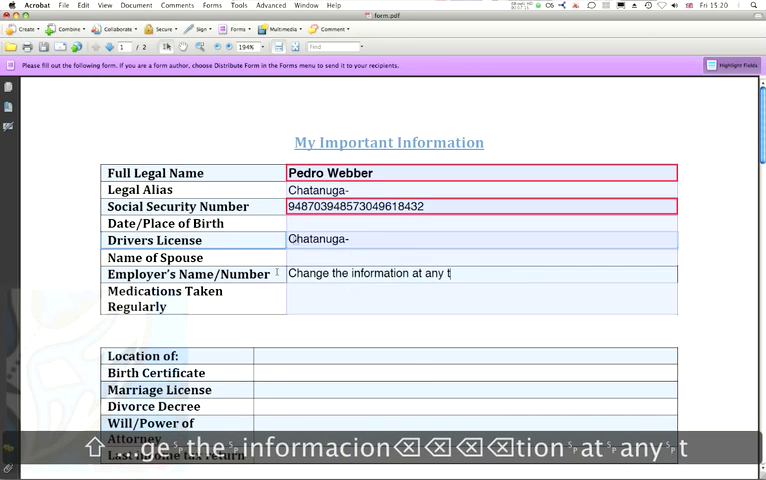
{"action": "type", "text": "ime!"}
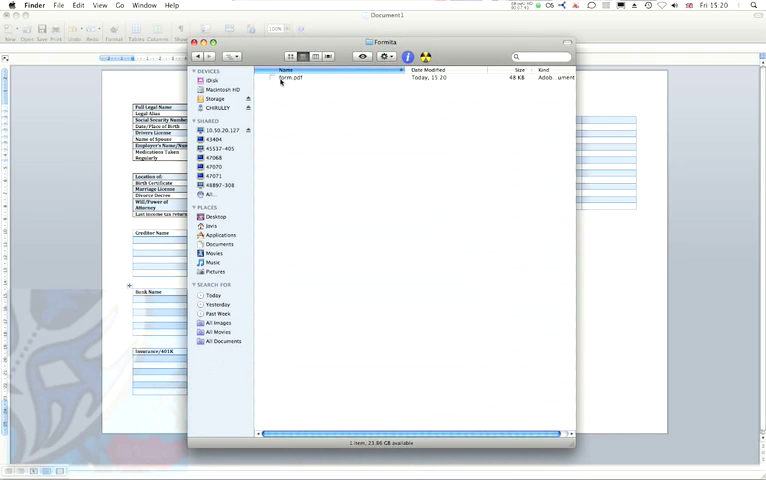
Select form.pdf in the Formita folder and open it in Acrobat.
{"action": "left_click", "coordinate": [290, 79]}
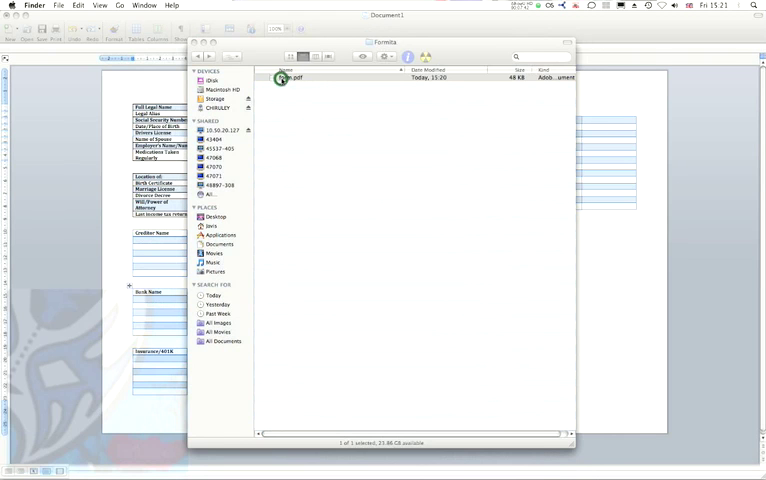
{"action": "double_click", "coordinate": [289, 77]}
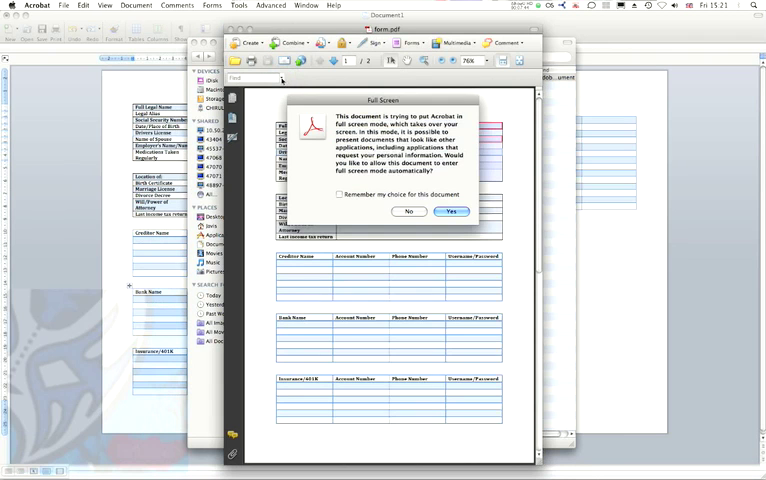
{"action": "mouse_move", "coordinate": [455, 174]}
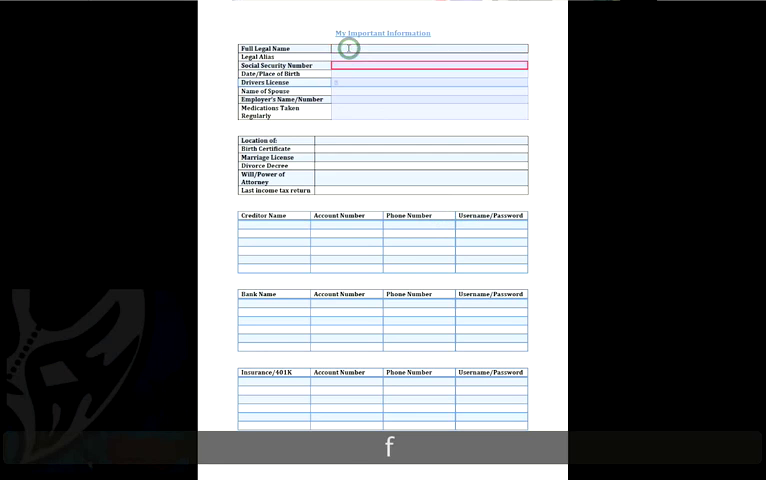
{"action": "type", "text": "Ty"}
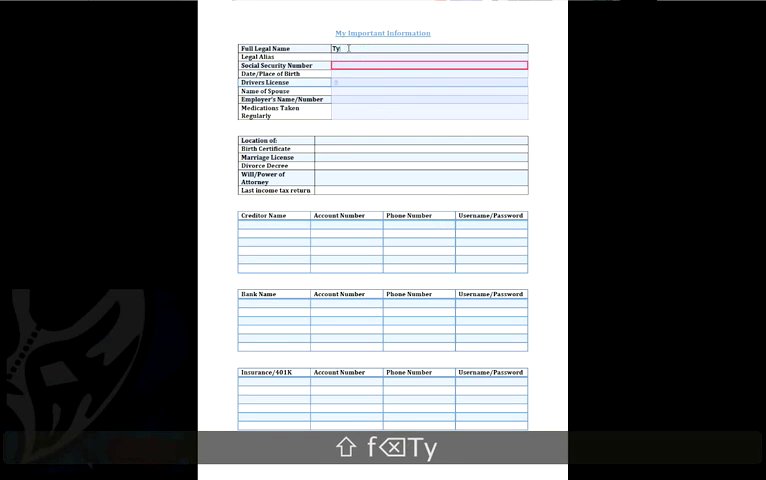
{"action": "type", "text": "Type the name"}
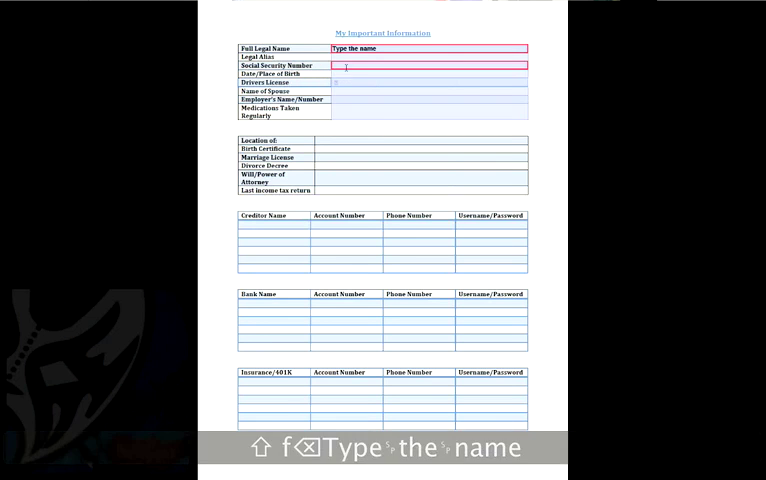
{"action": "type", "text": "jshld"}
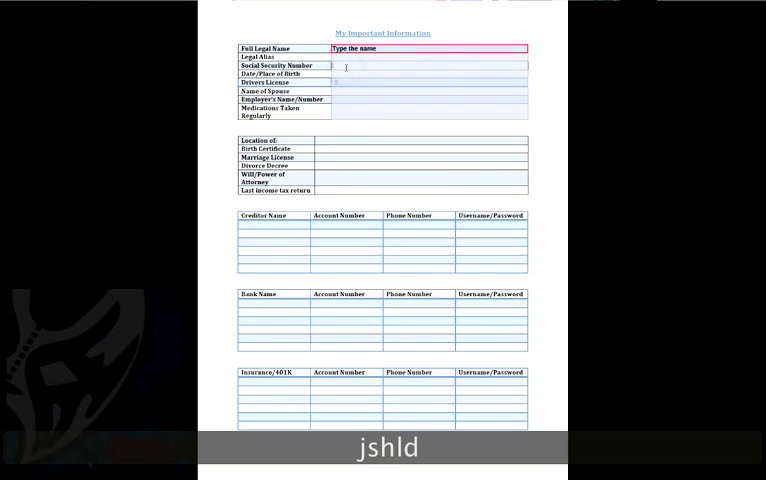
{"action": "type", "text": "0293847203"}
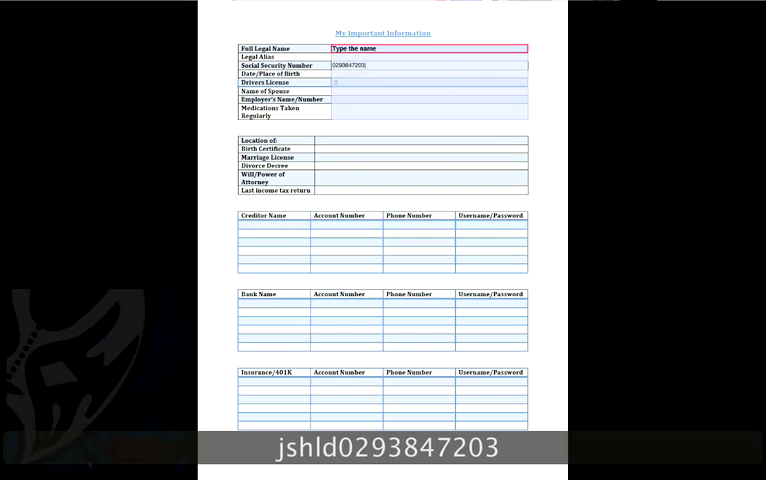